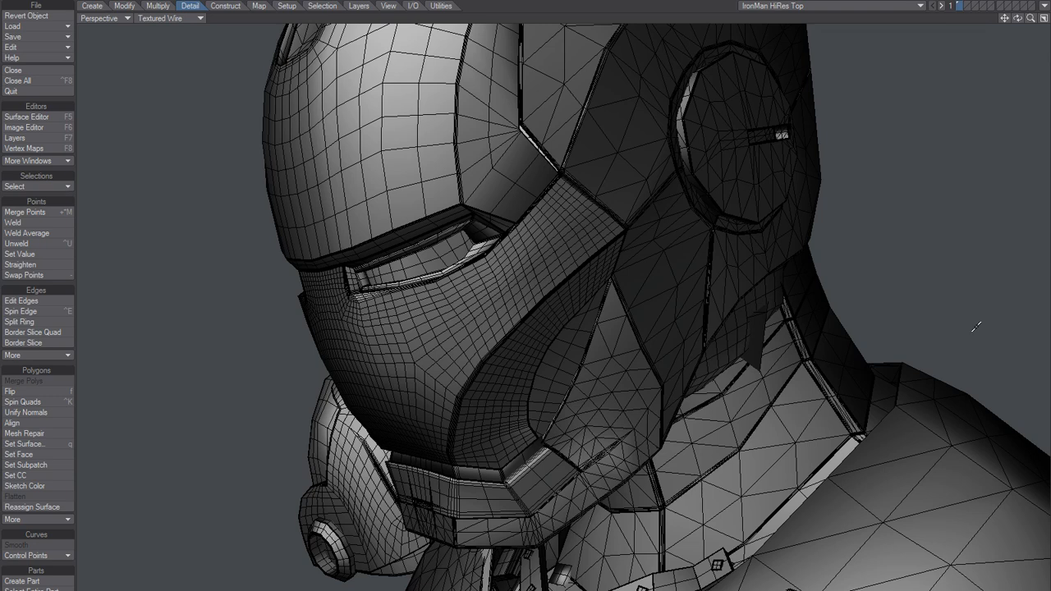
mouse_move(475, 310)
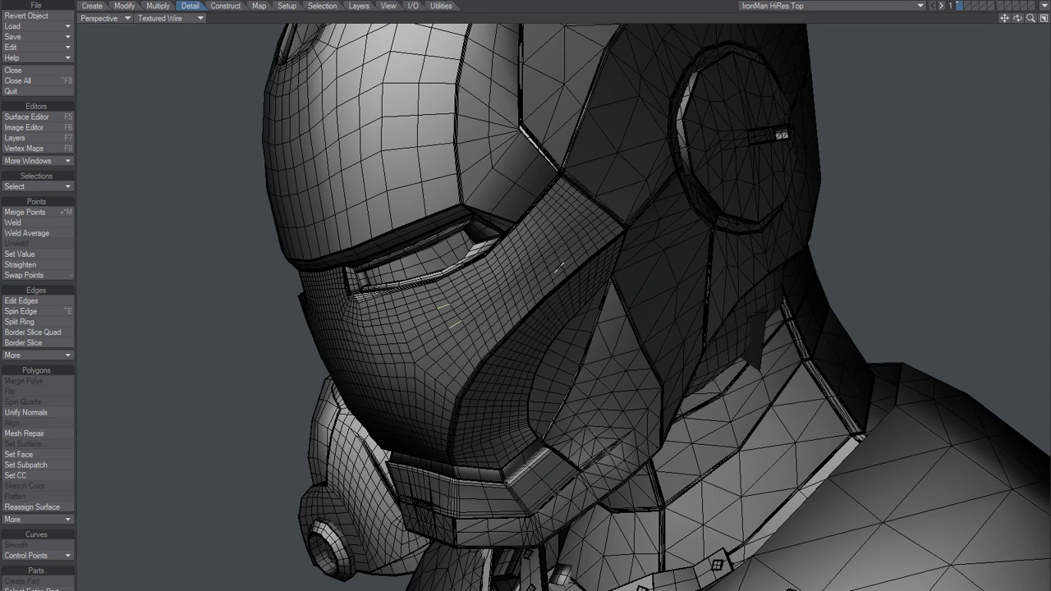
Step: Show the Construct tools and bring up the Configure Menus window from the Edit menu
left_click(225, 6)
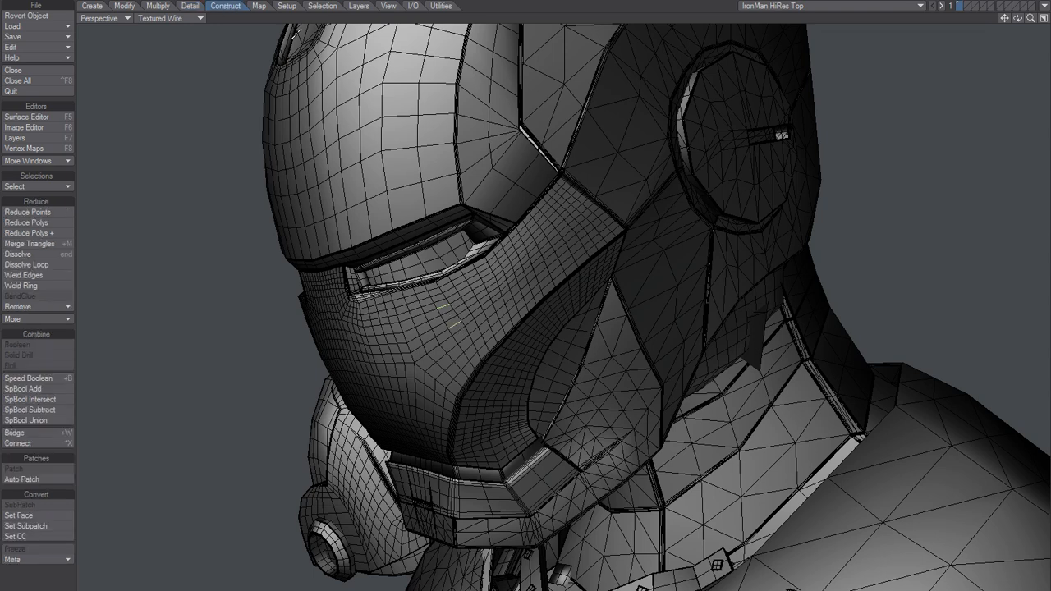
left_click(26, 265)
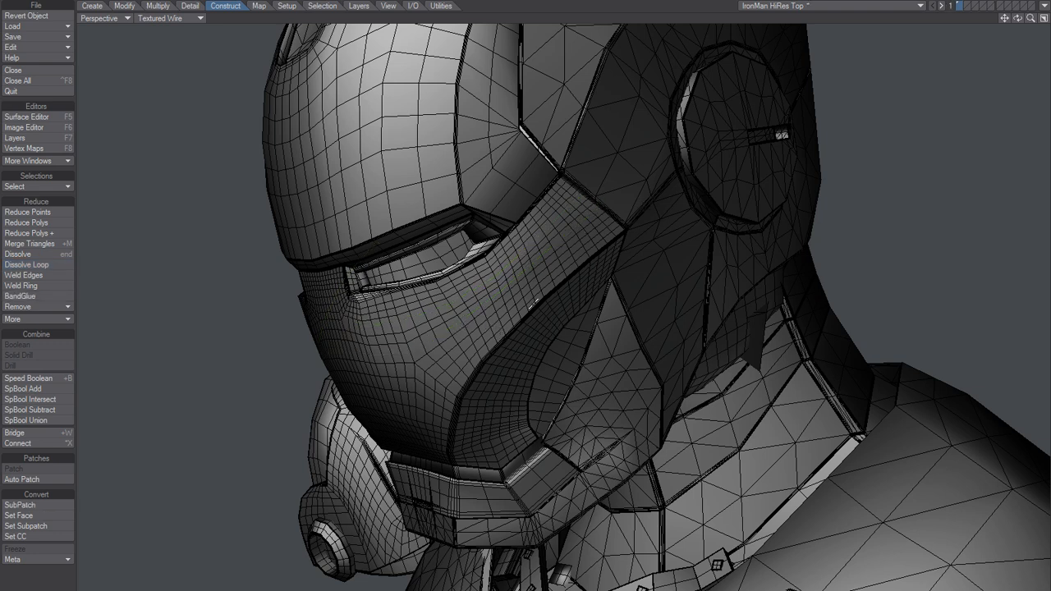
mouse_move(479, 308)
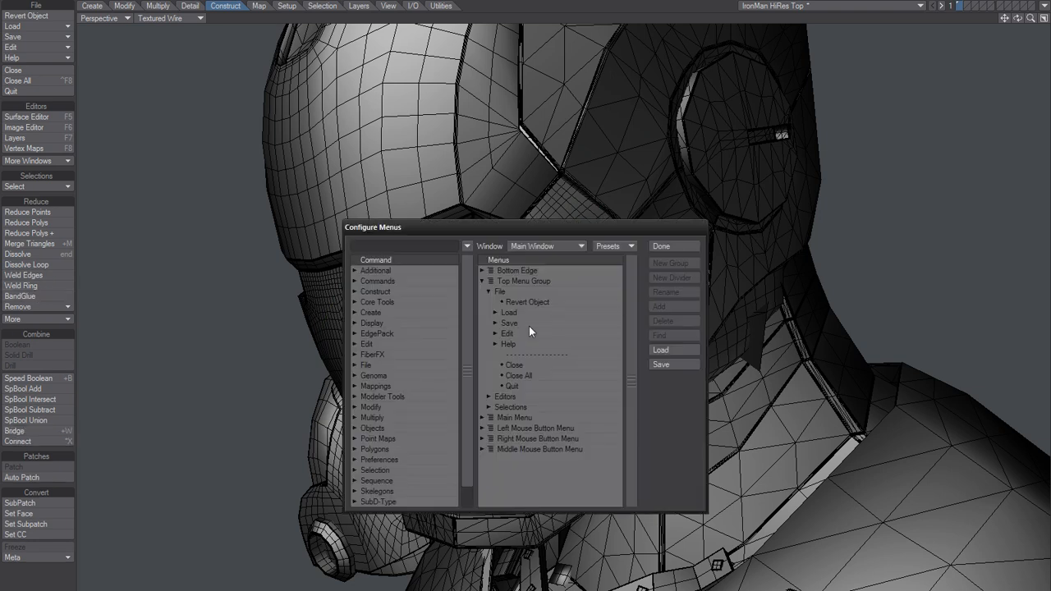
Step: Search 'band', pick BandGlue and add it under Main Menu > Construct > Reduce
left_click(407, 247)
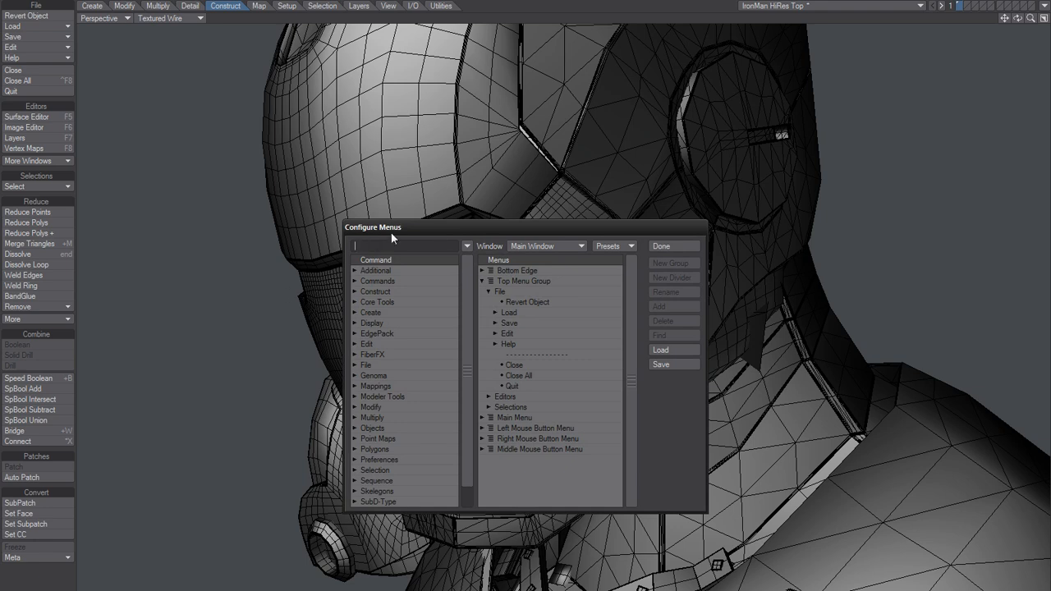
type("band")
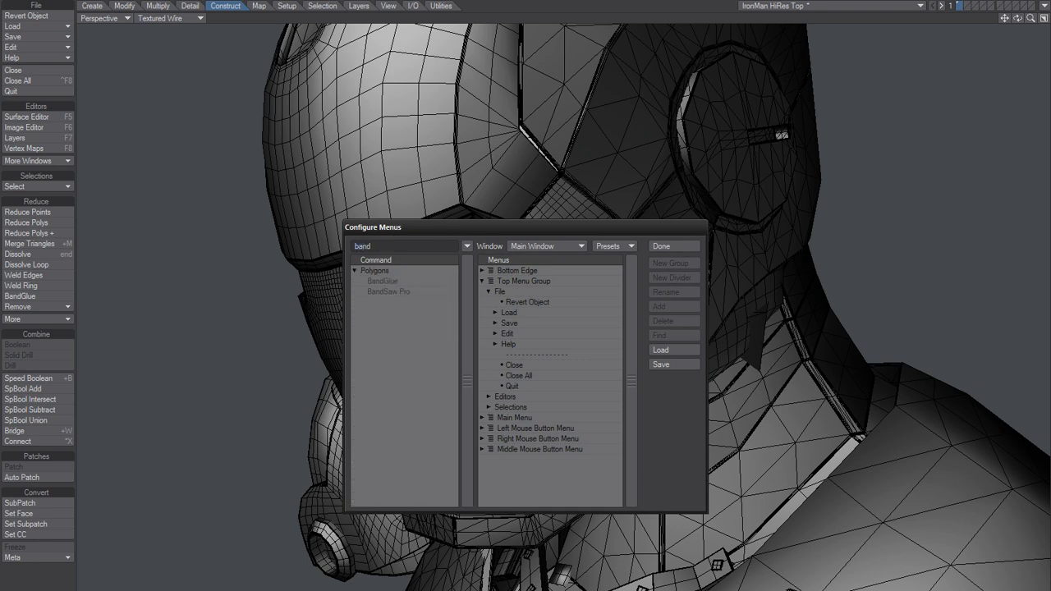
left_click(381, 281)
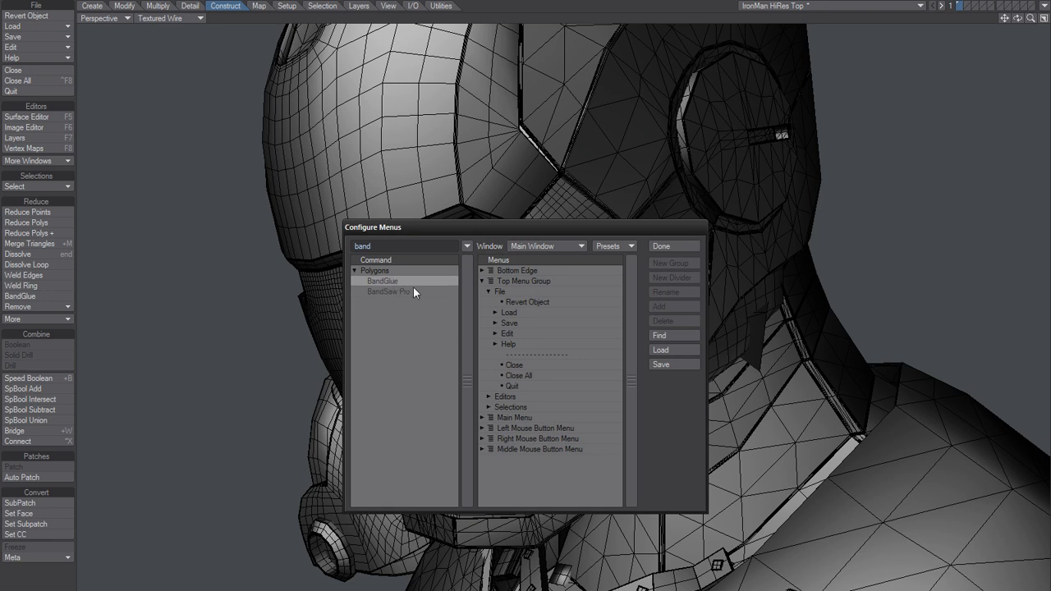
left_click(489, 292)
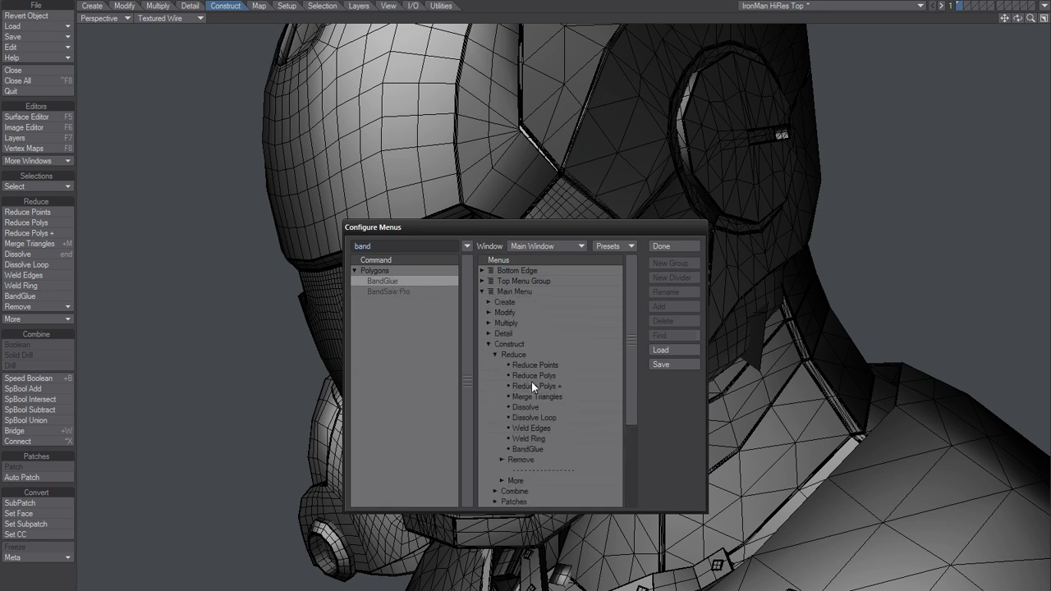
left_click(527, 450)
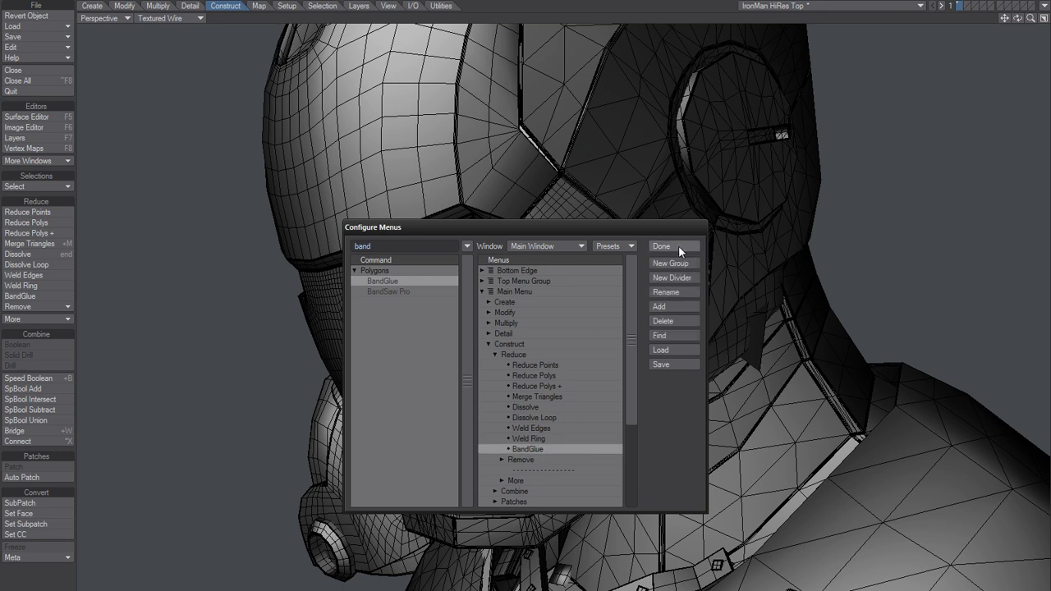
Step: Close menu customisation and run BandGlue on the selected faceplate cheek polygons
left_click(664, 246)
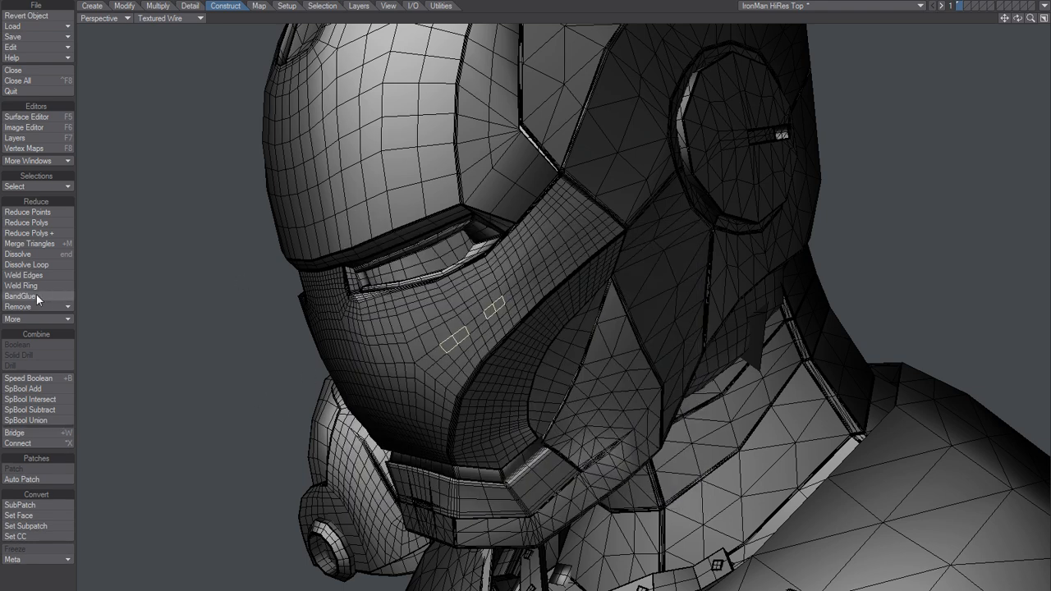
left_click(20, 296)
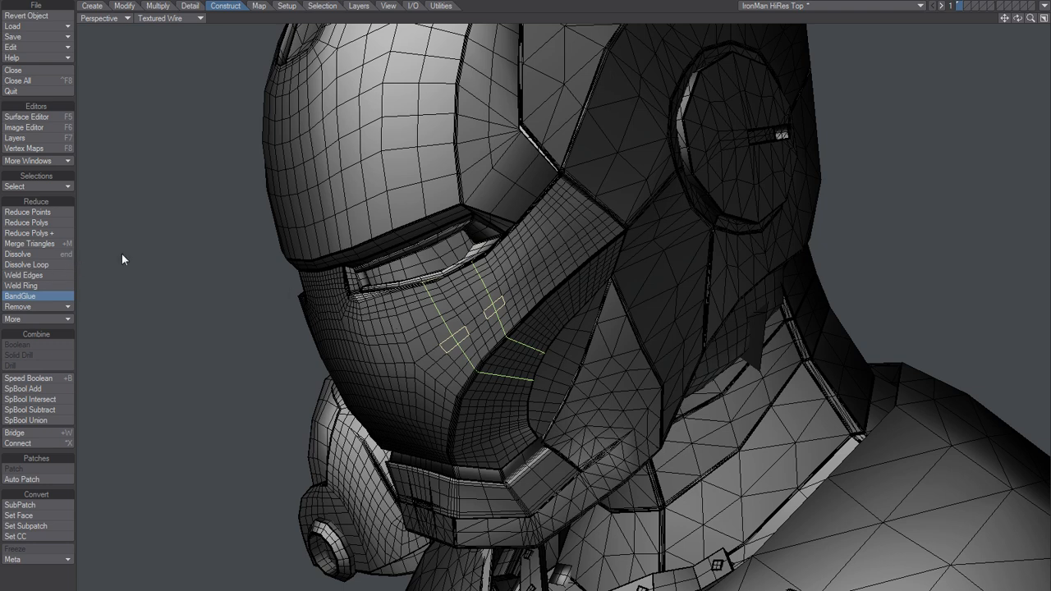
left_click(20, 295)
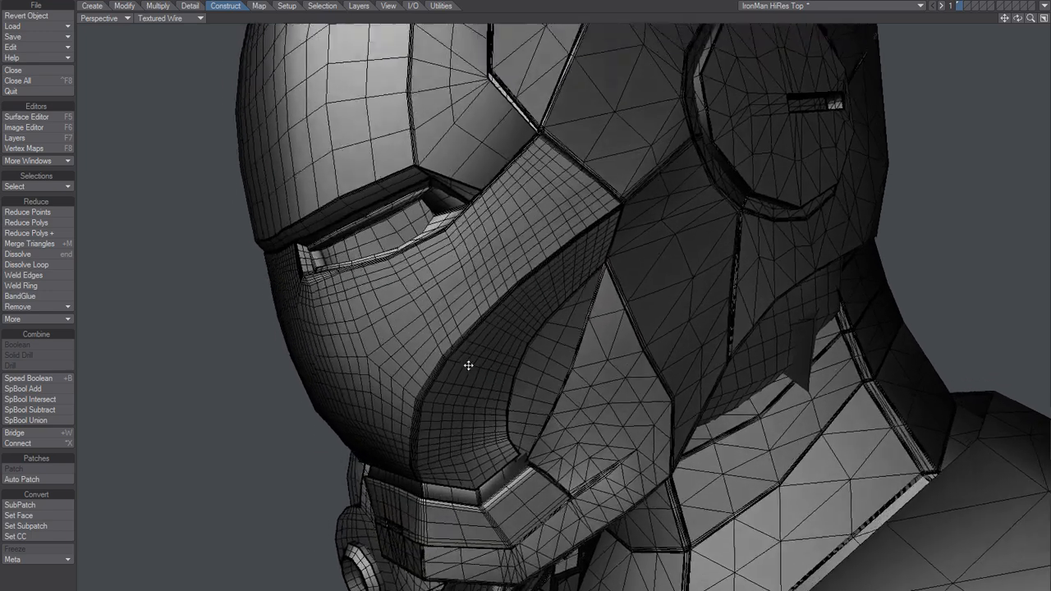
left_click_drag(470, 364, 490, 358)
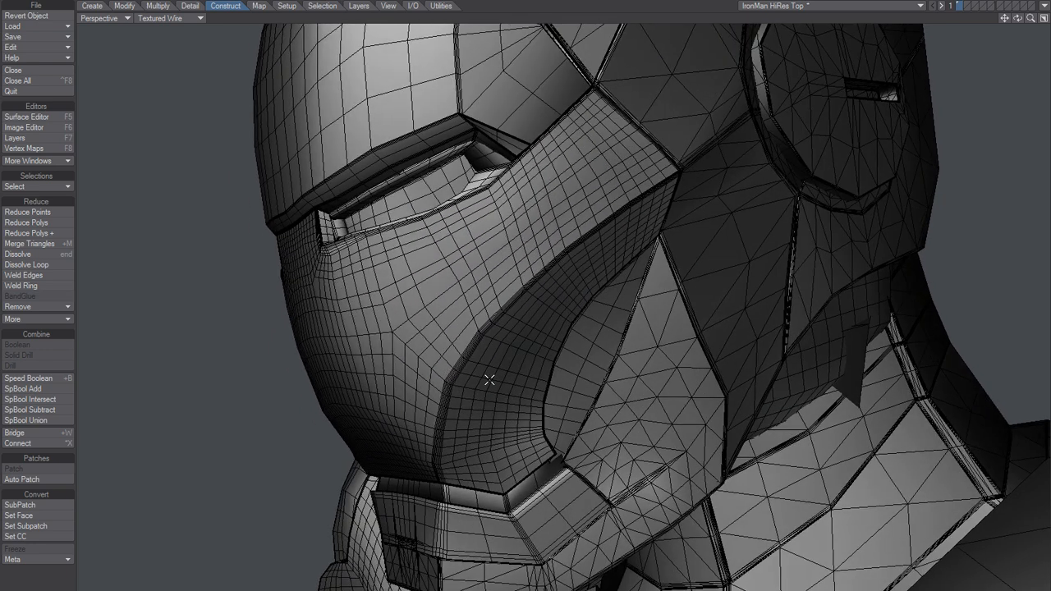
Step: Switch to the Detail tools and activate Edit Edges on the helmet
left_click(191, 7)
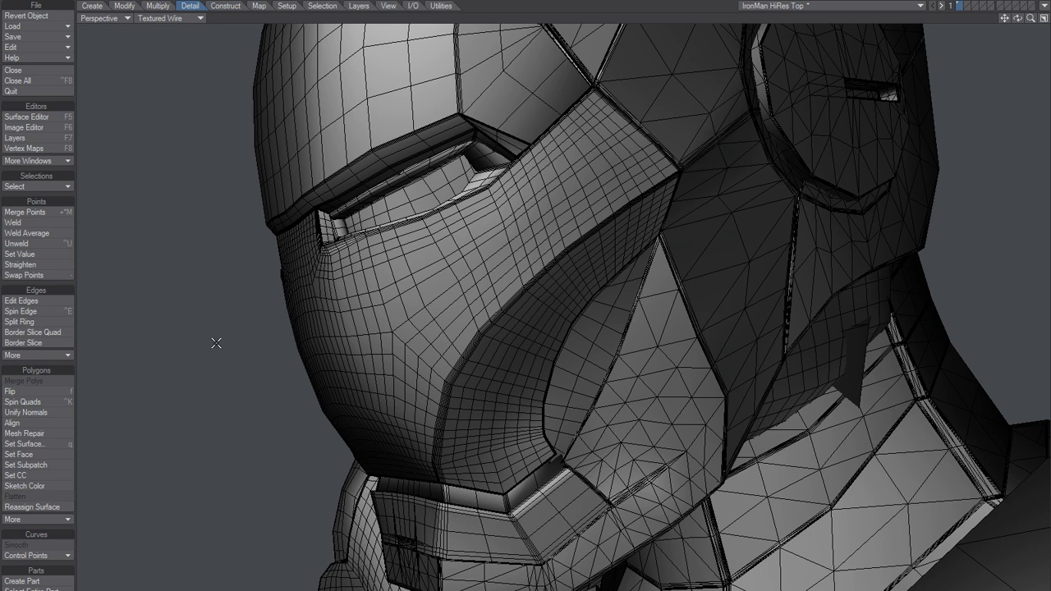
left_click(19, 300)
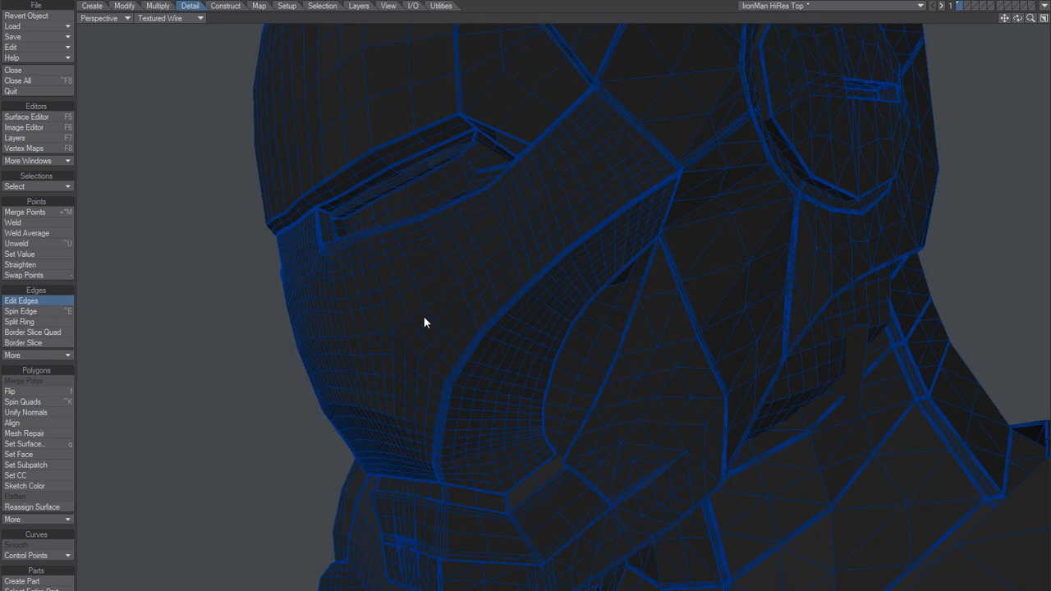
mouse_move(380, 312)
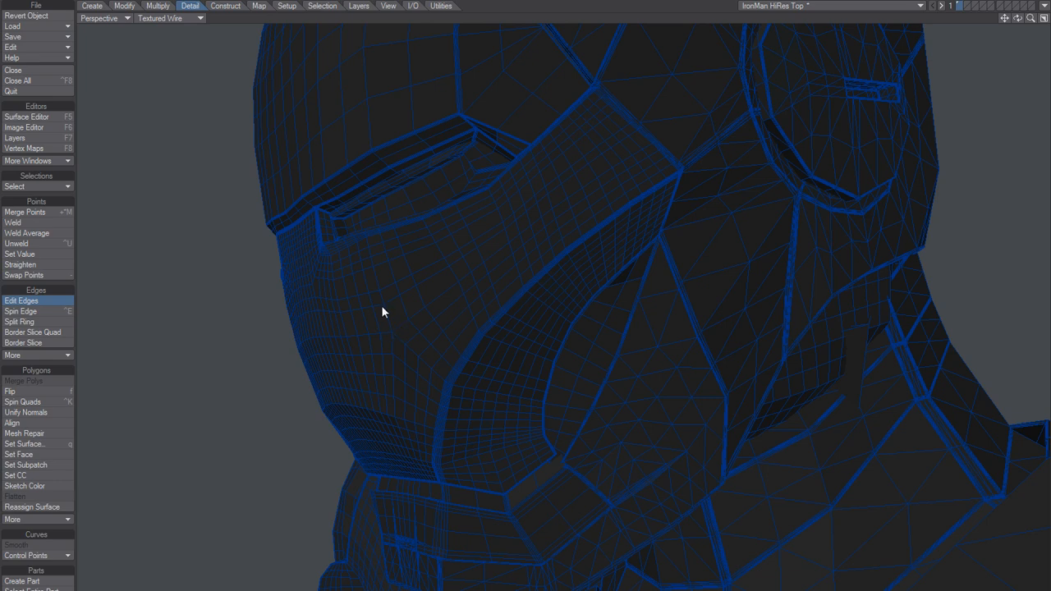